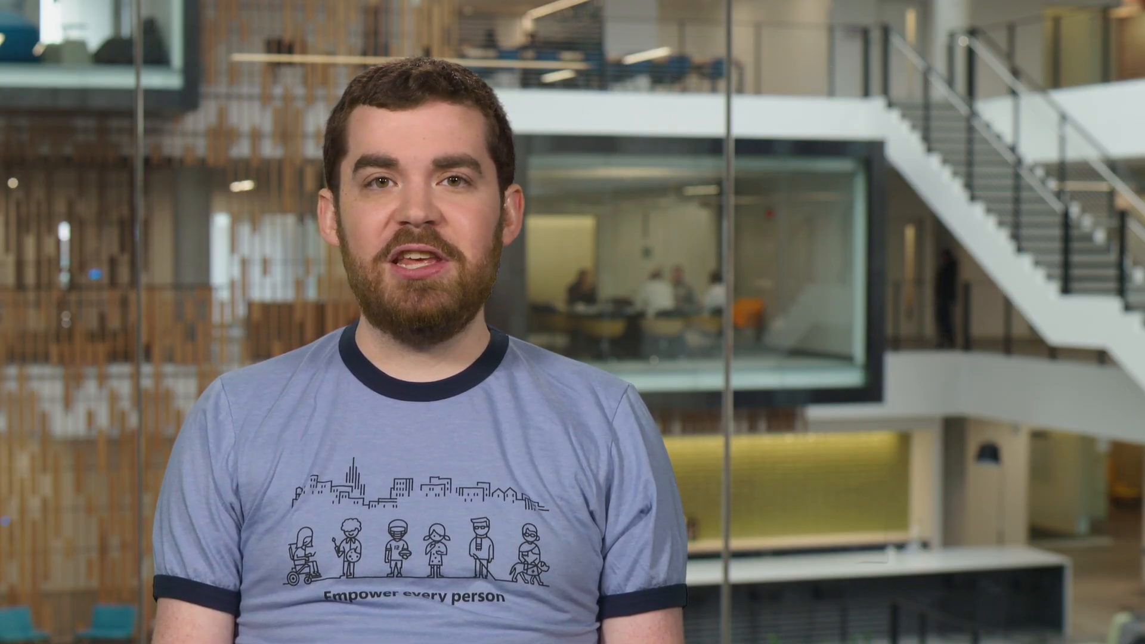
key("h")
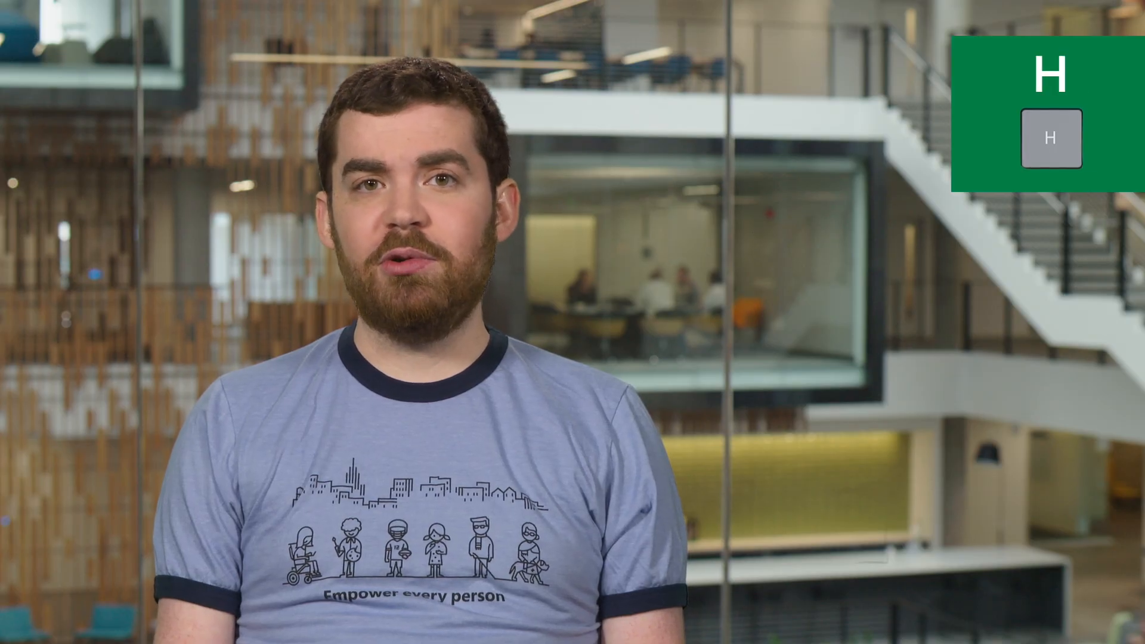